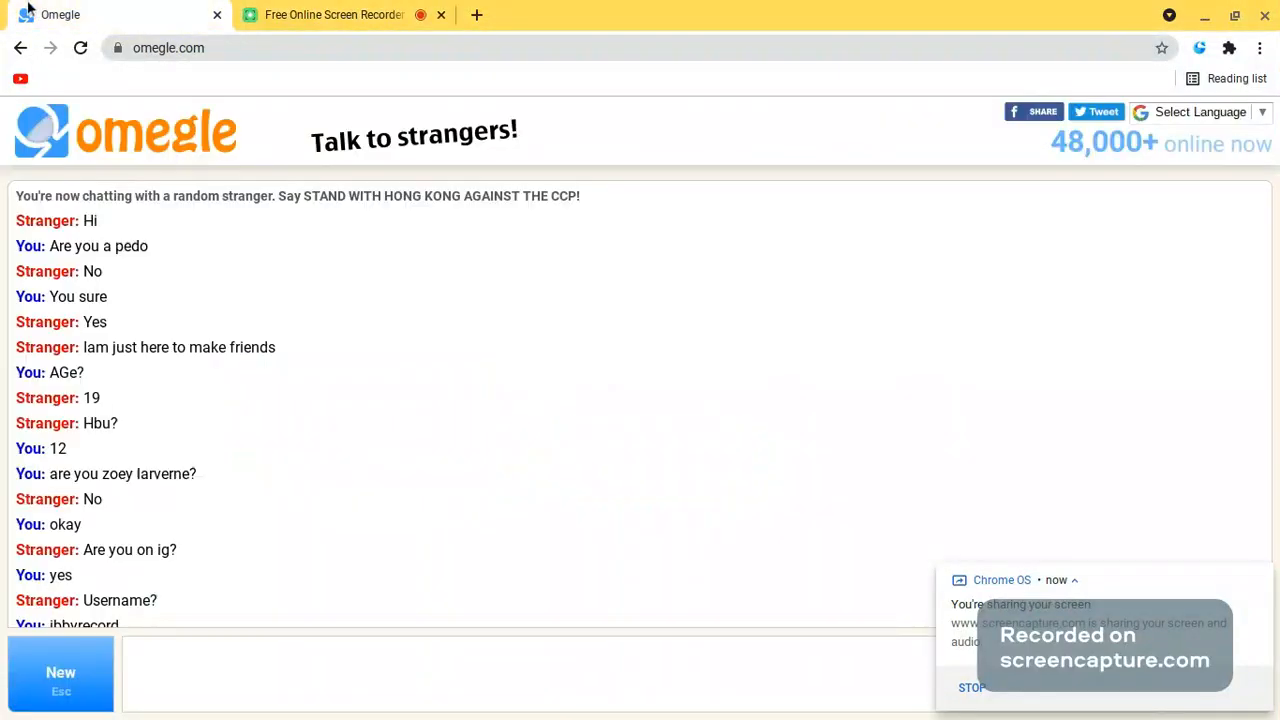
pyautogui.moveTo(410, 204)
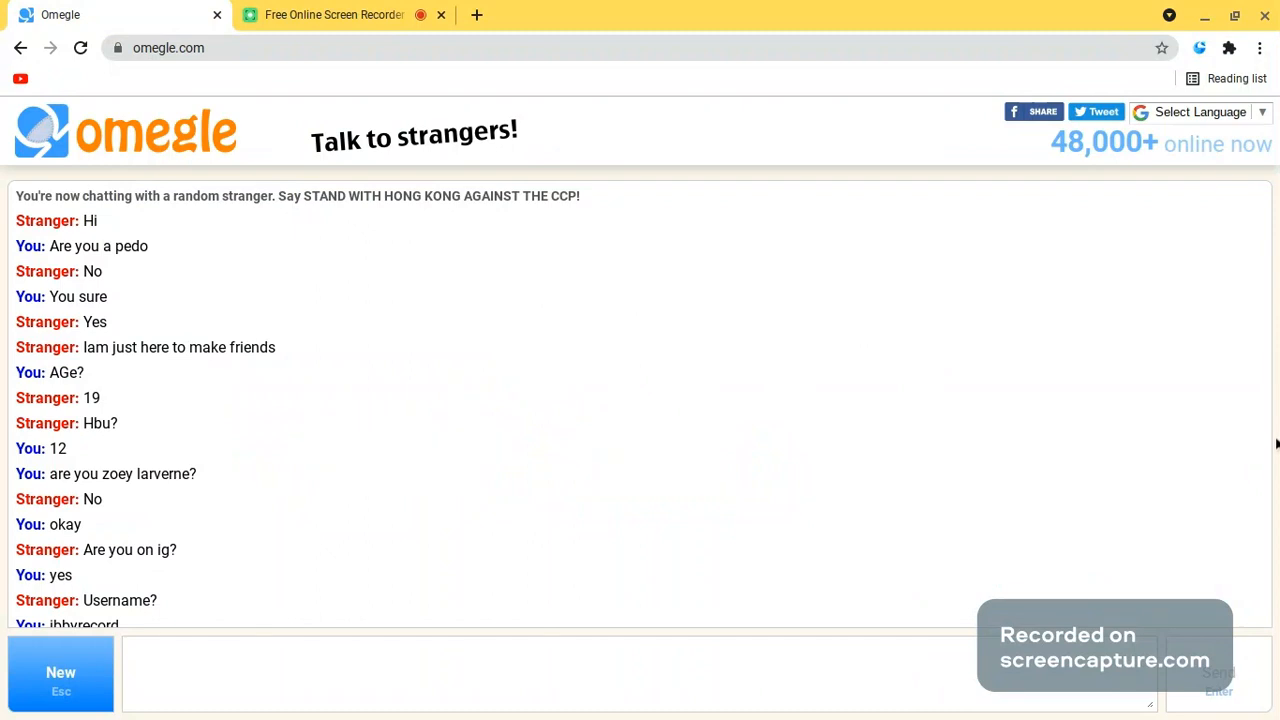
# - Scroll the Omegle chat to the bottom, showing the stranger's Bye and disconnect notice
pyautogui.scroll(-3)
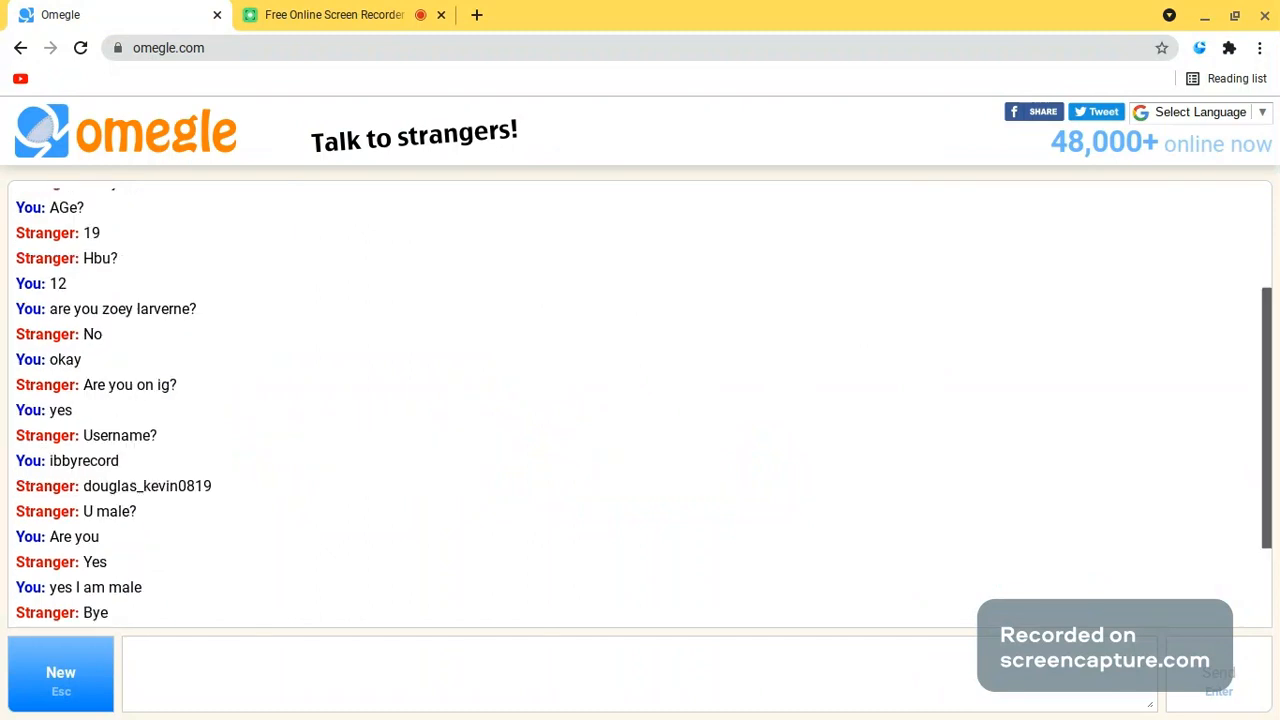
pyautogui.scroll(-3)
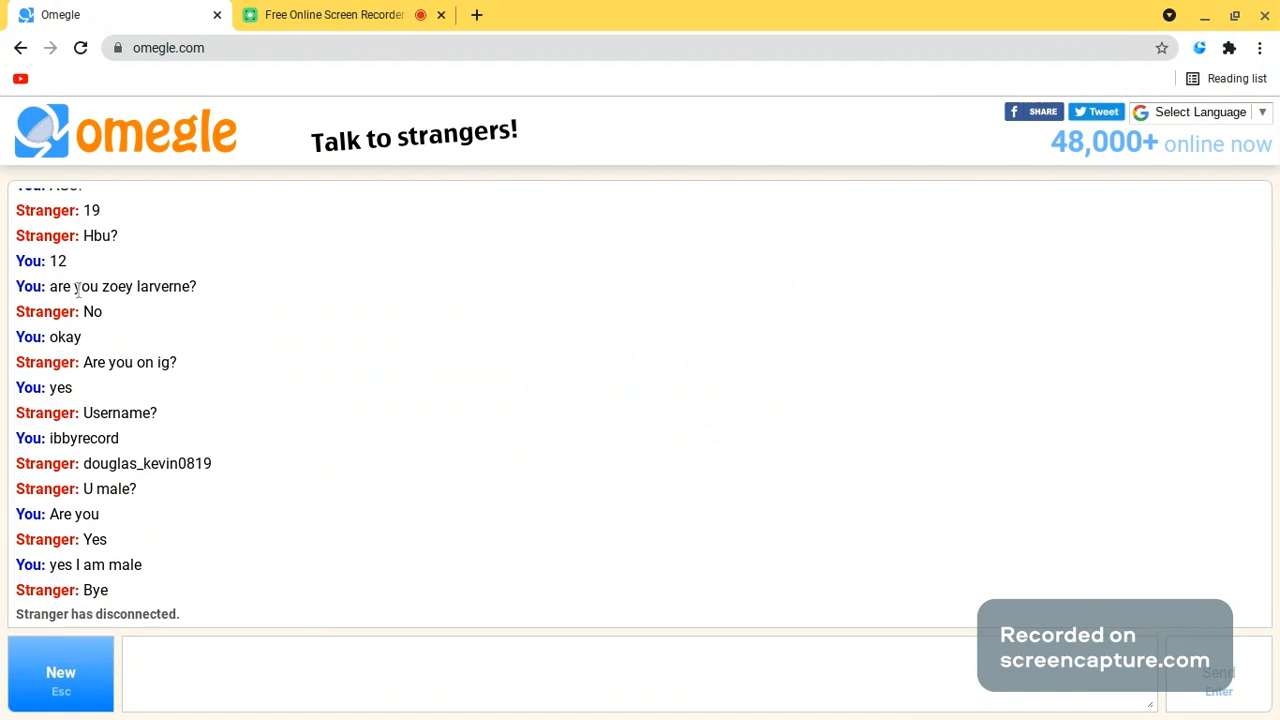
pyautogui.moveTo(230, 492)
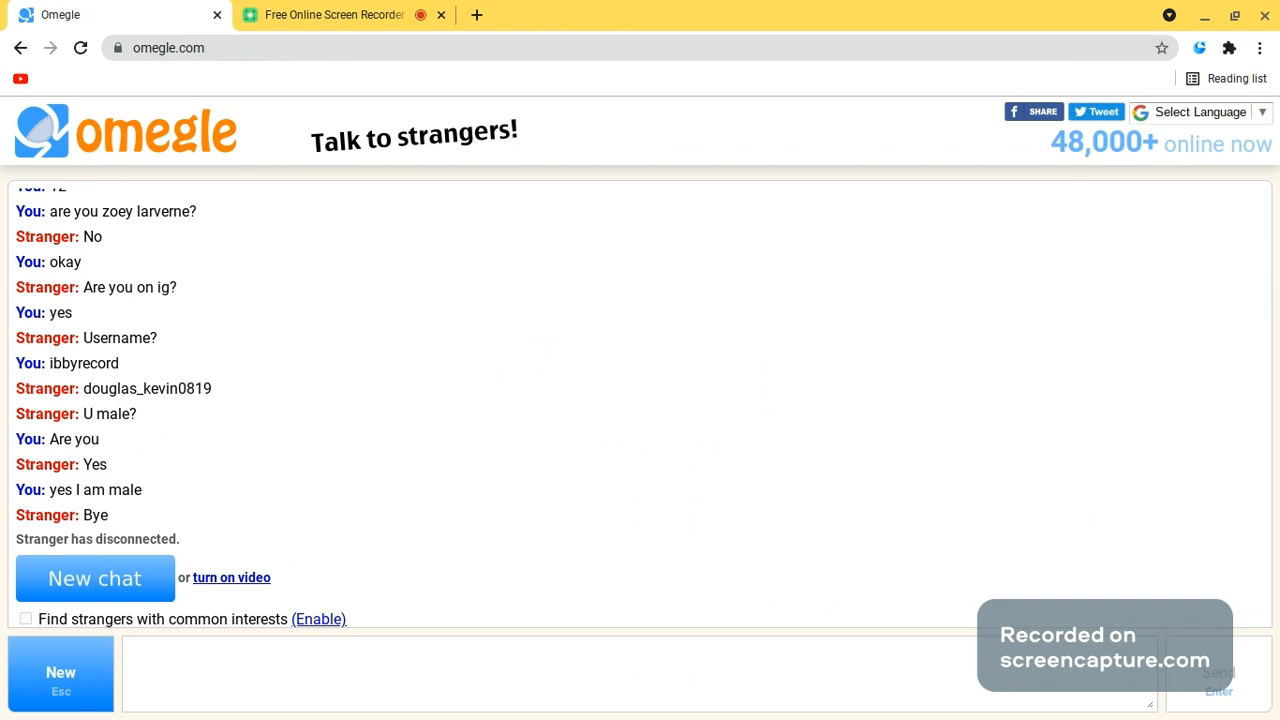
# - Return to the screencapture.com recorder tab, showing the one-minute recording in progress
pyautogui.click(333, 14)
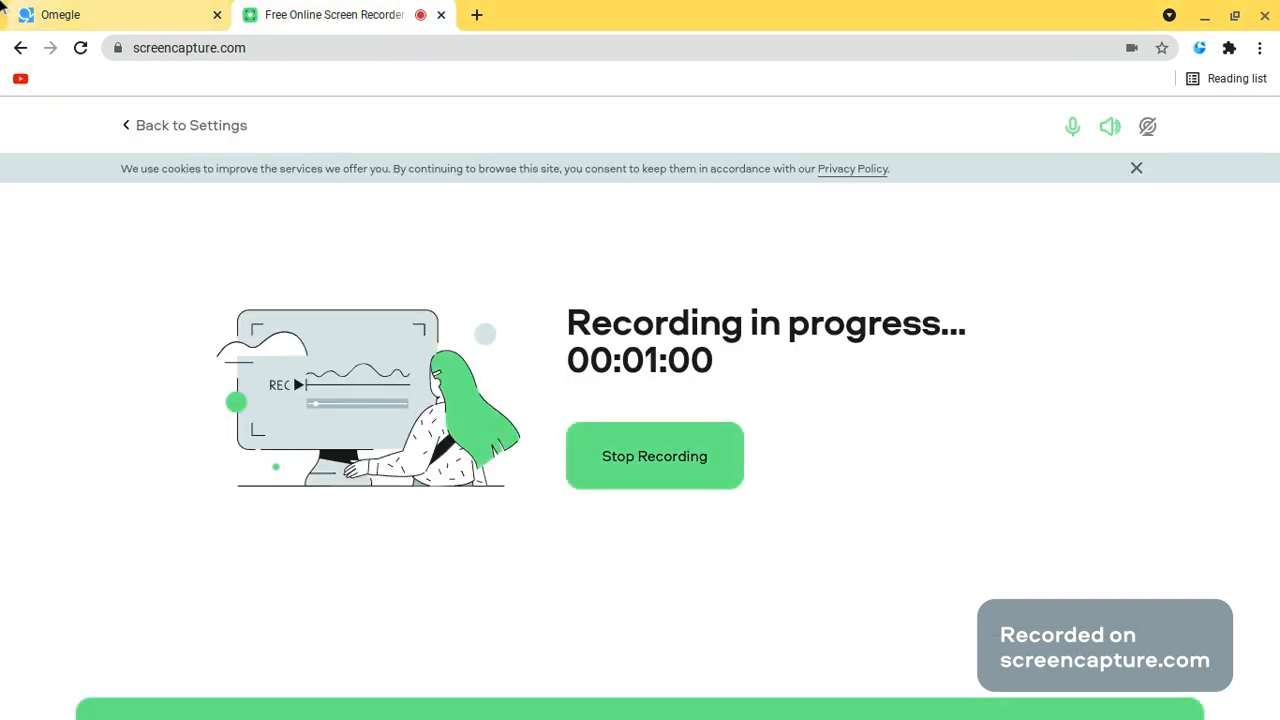
pyautogui.click(115, 14)
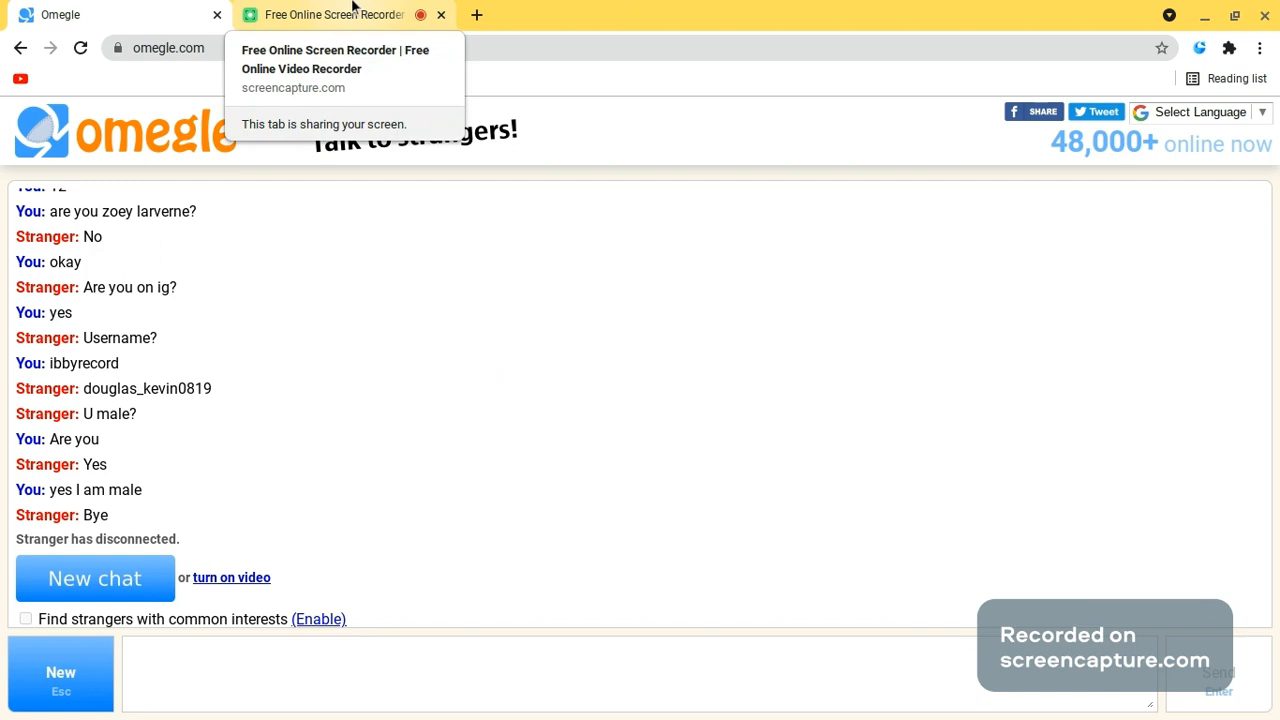
pyautogui.click(334, 14)
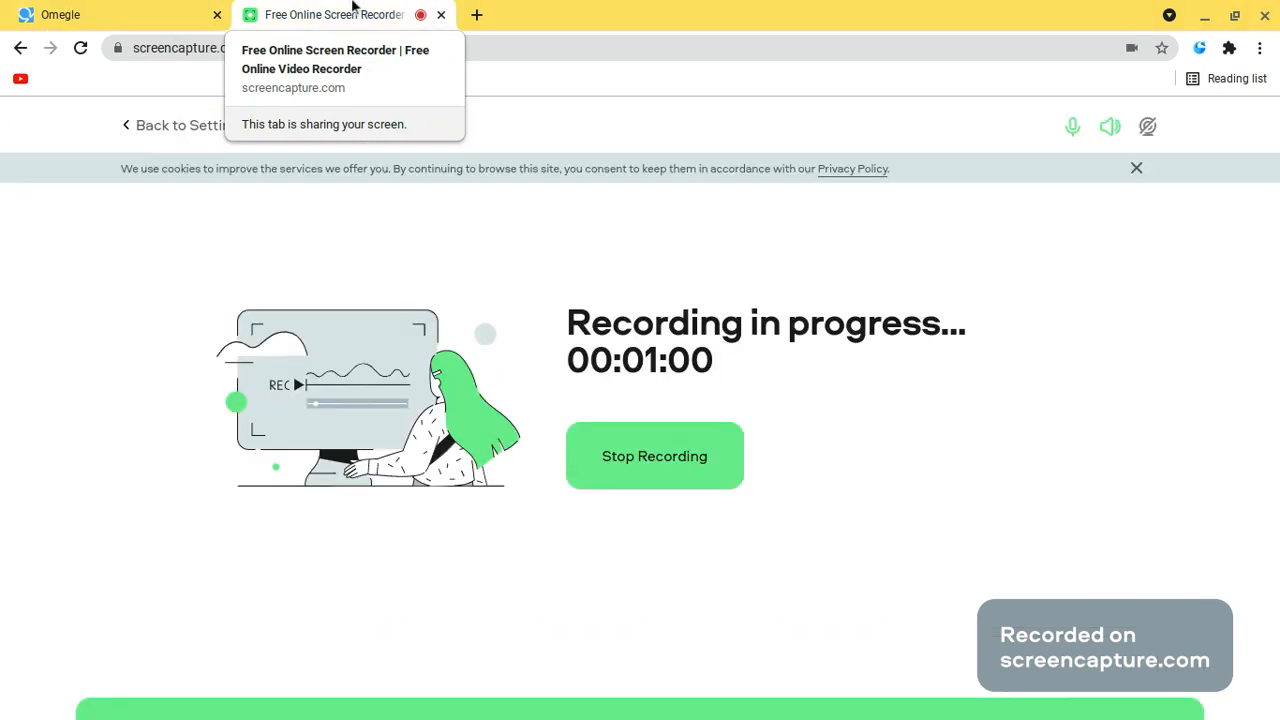